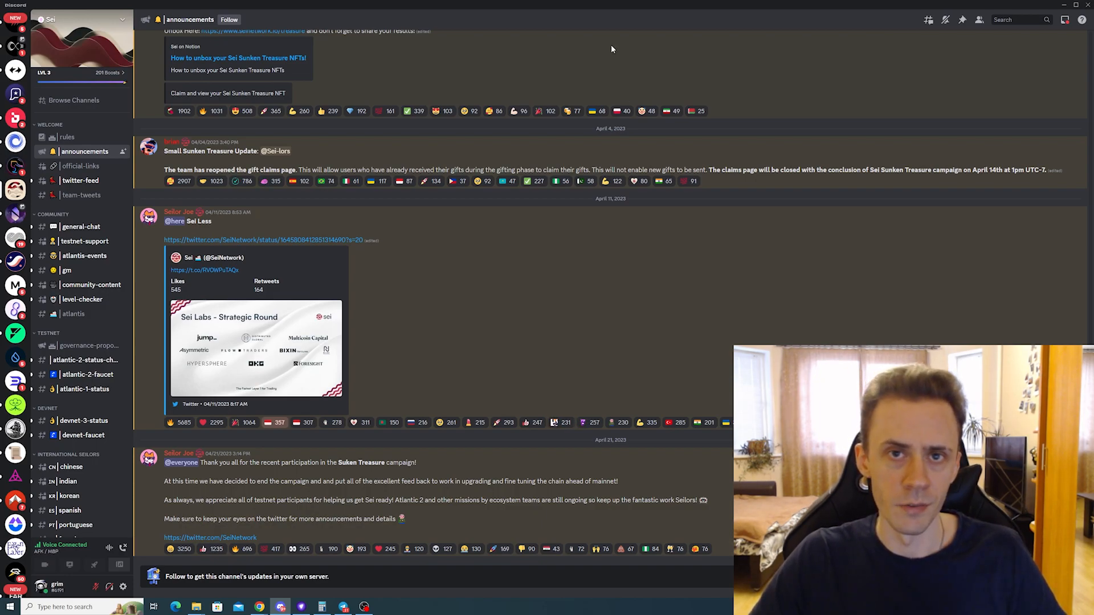
pyautogui.moveTo(602, 52)
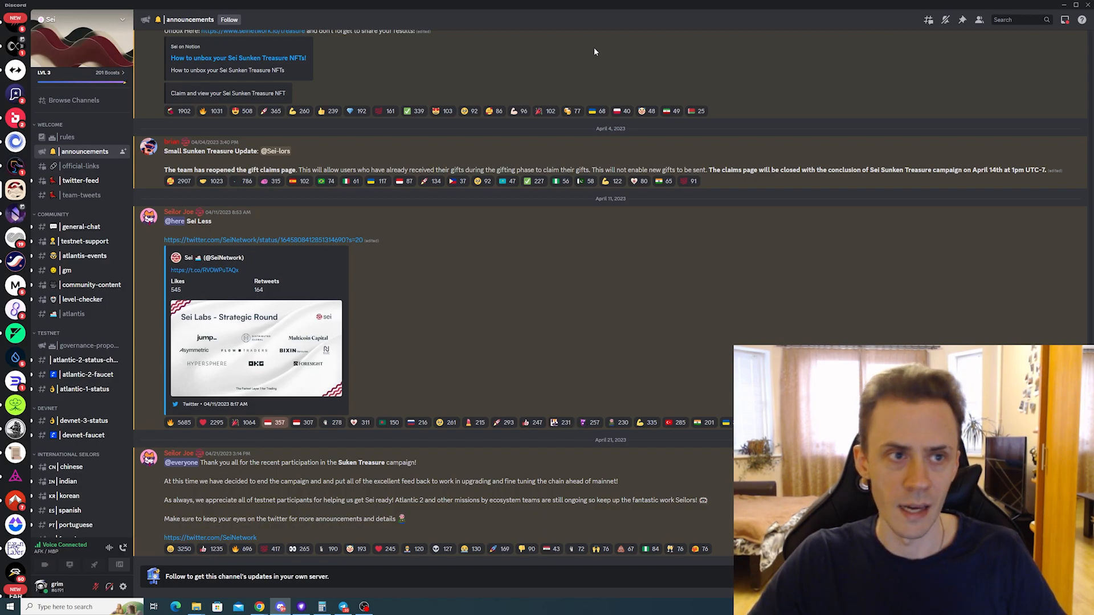
pyautogui.moveTo(121, 20)
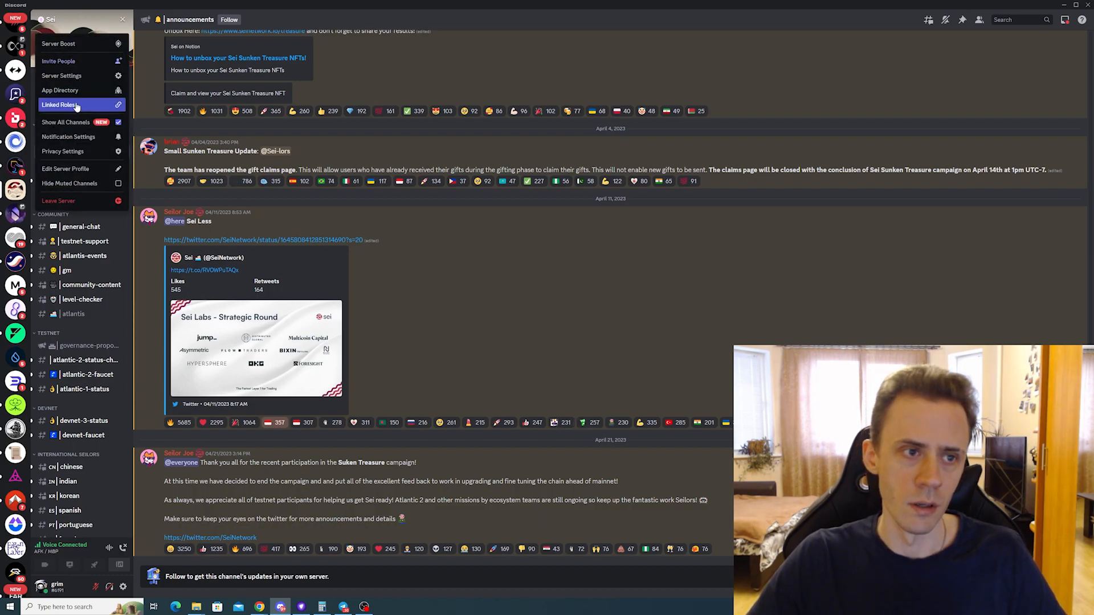
# Step: Show the Sei server's Linked Roles with the Verified Seilor role to connect
pyautogui.click(57, 105)
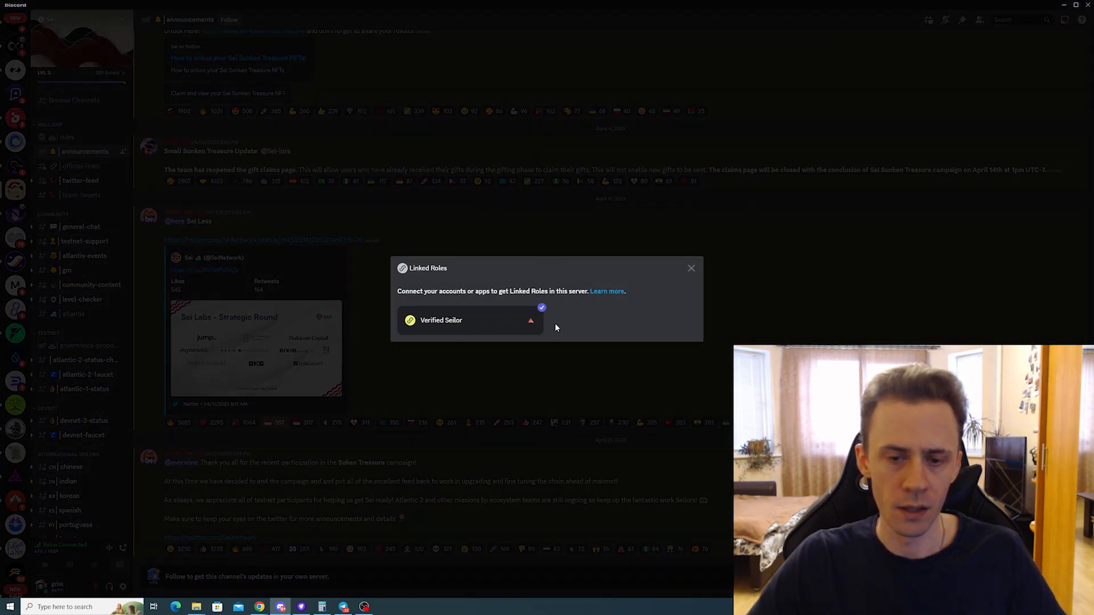
pyautogui.moveTo(440, 260)
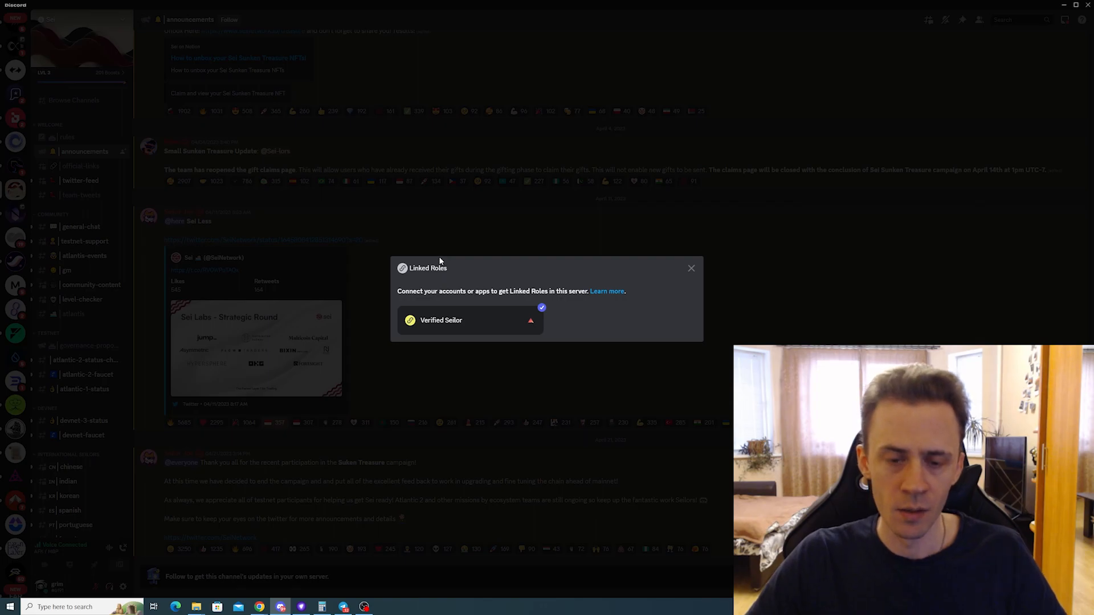
pyautogui.moveTo(467, 320)
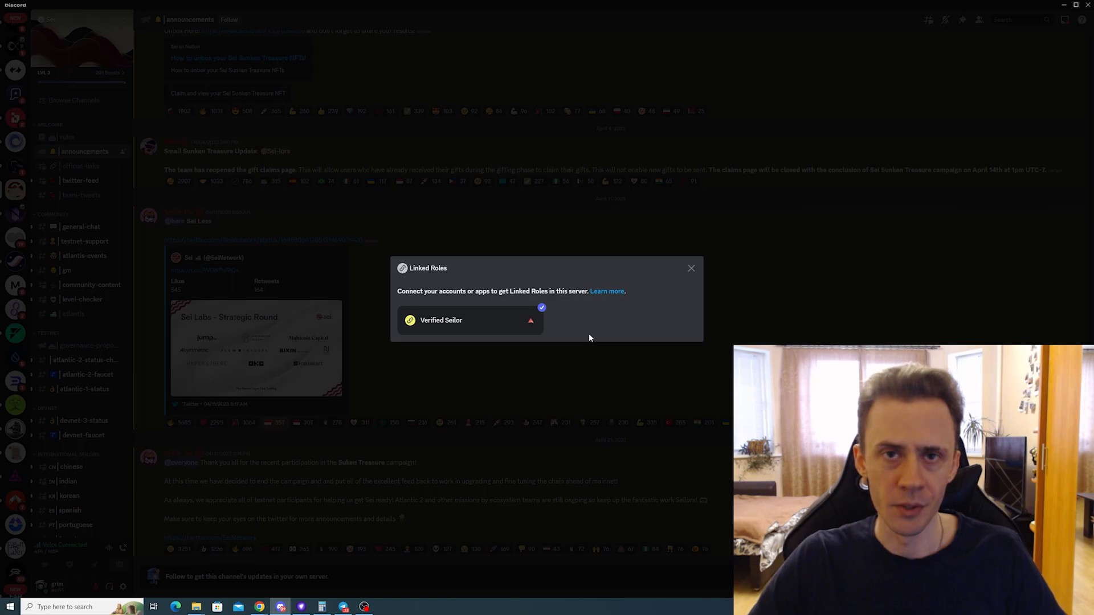
pyautogui.moveTo(691, 269)
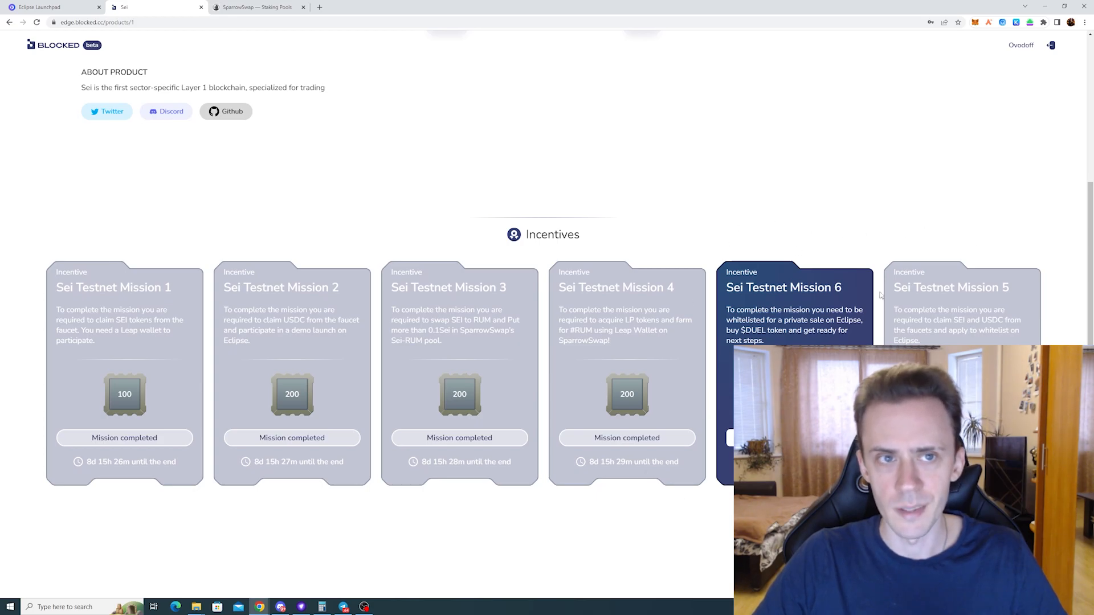
pyautogui.moveTo(720, 184)
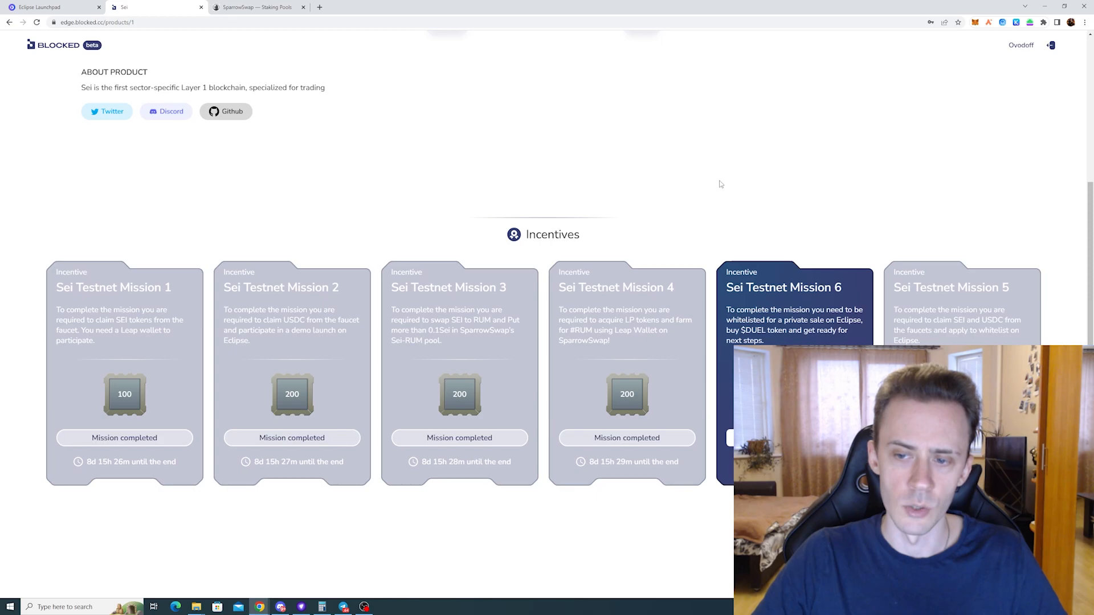
pyautogui.moveTo(666, 194)
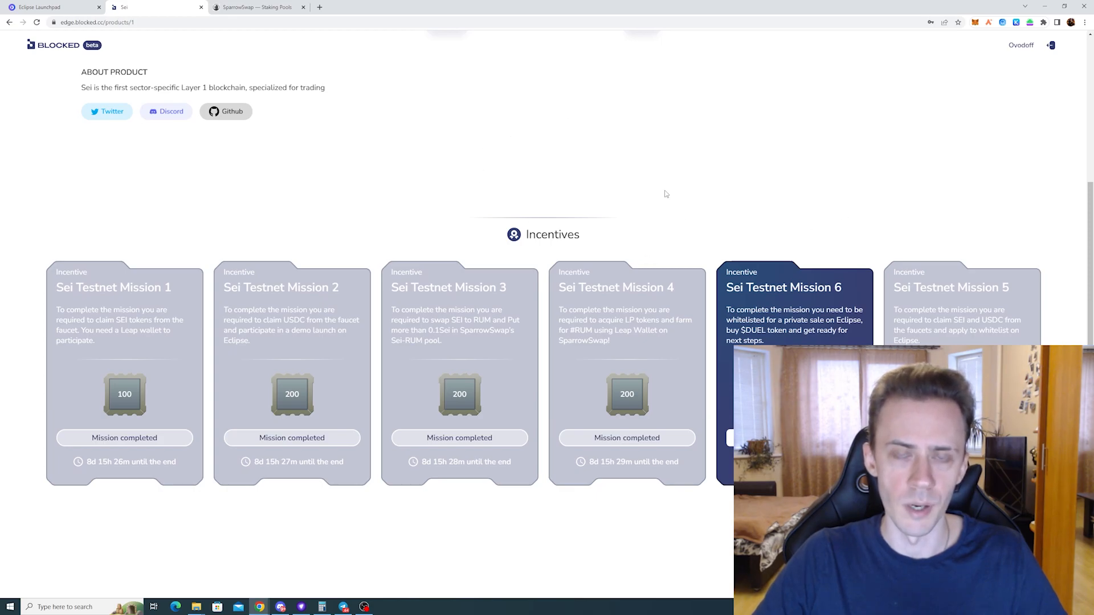
pyautogui.moveTo(278, 75)
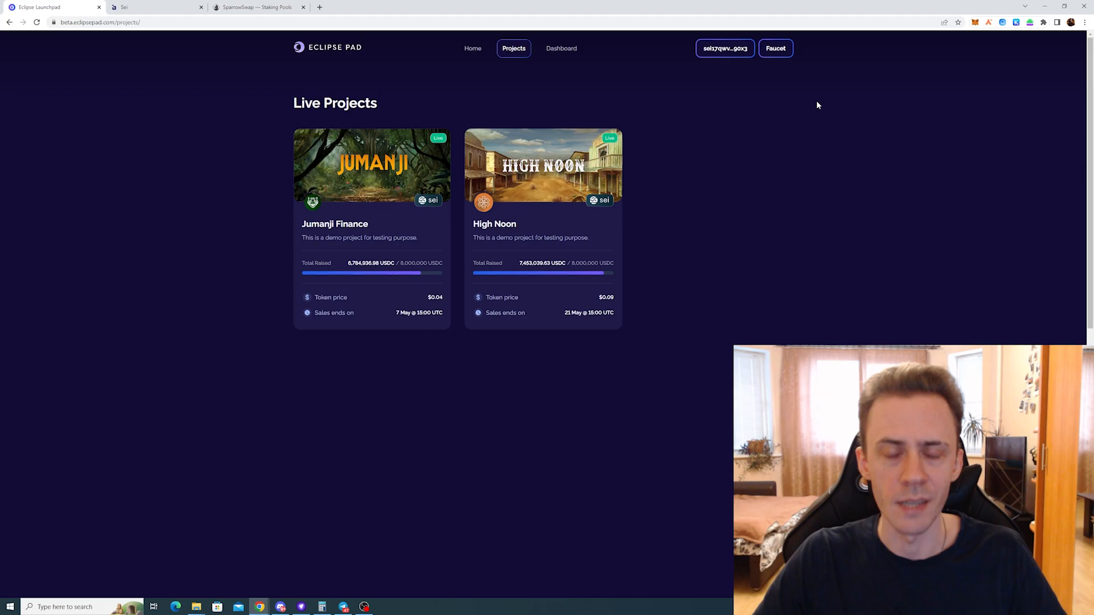
pyautogui.moveTo(677, 130)
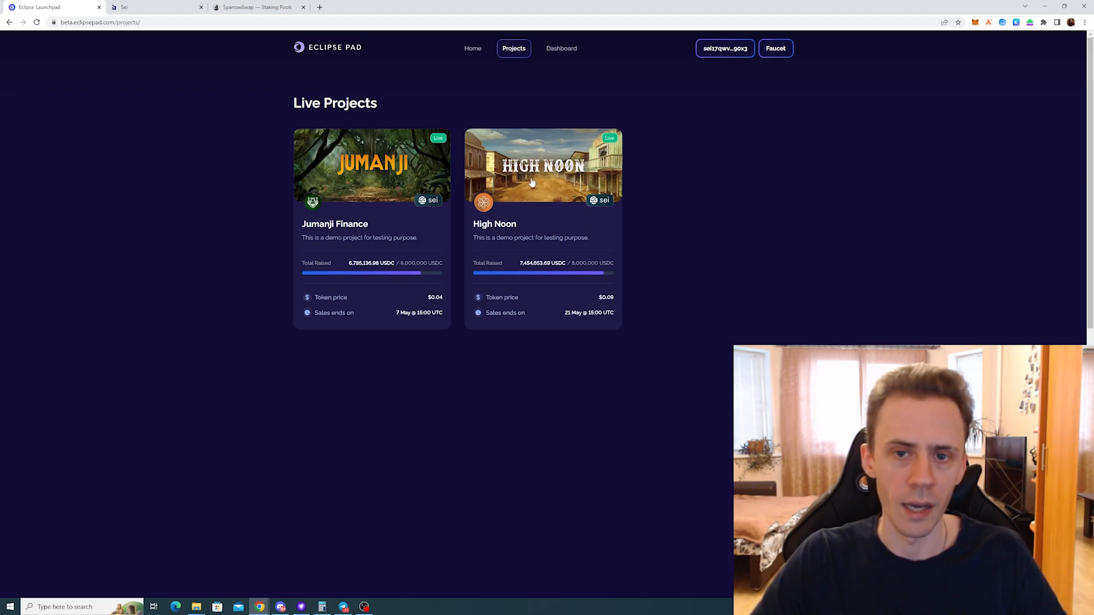
# Step: Check the High Noon $DUEL purchase allocation (zero left) and the SparrowSwap staking pools
pyautogui.click(535, 180)
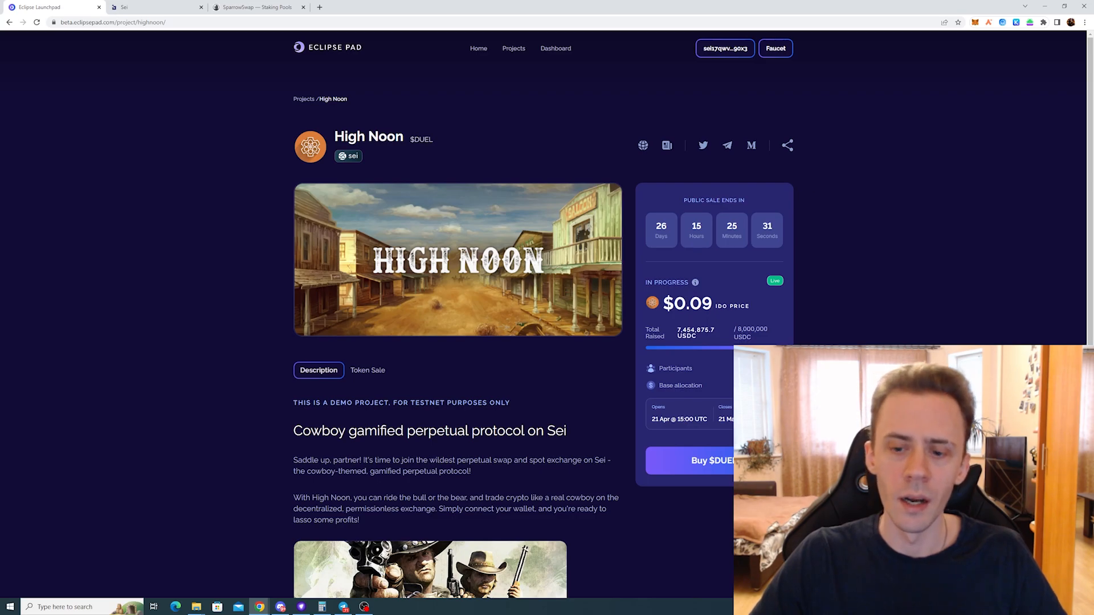
pyautogui.click(707, 460)
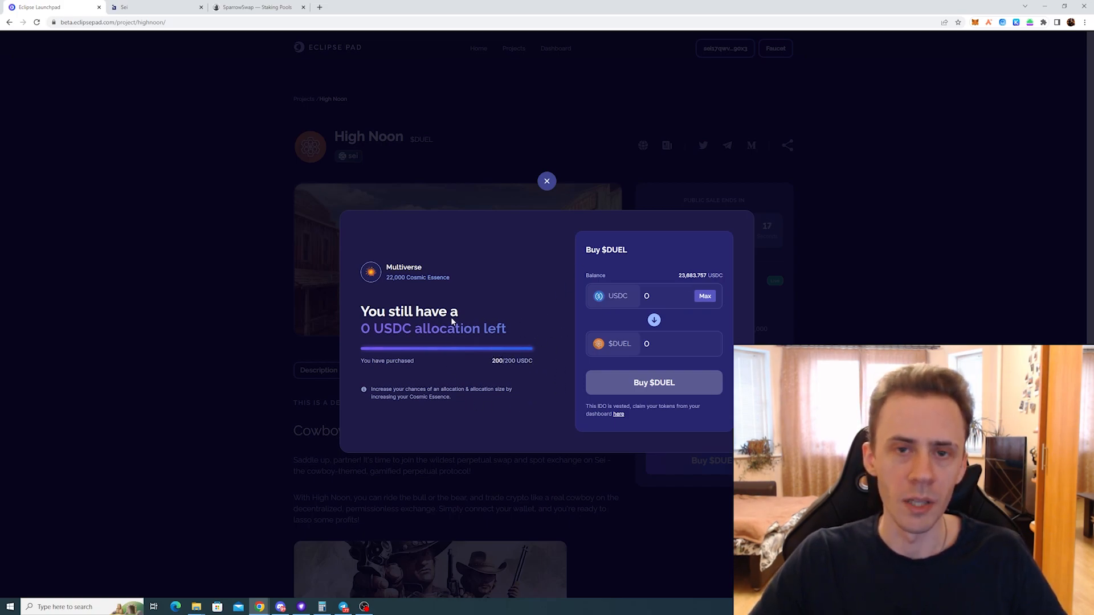
pyautogui.click(547, 180)
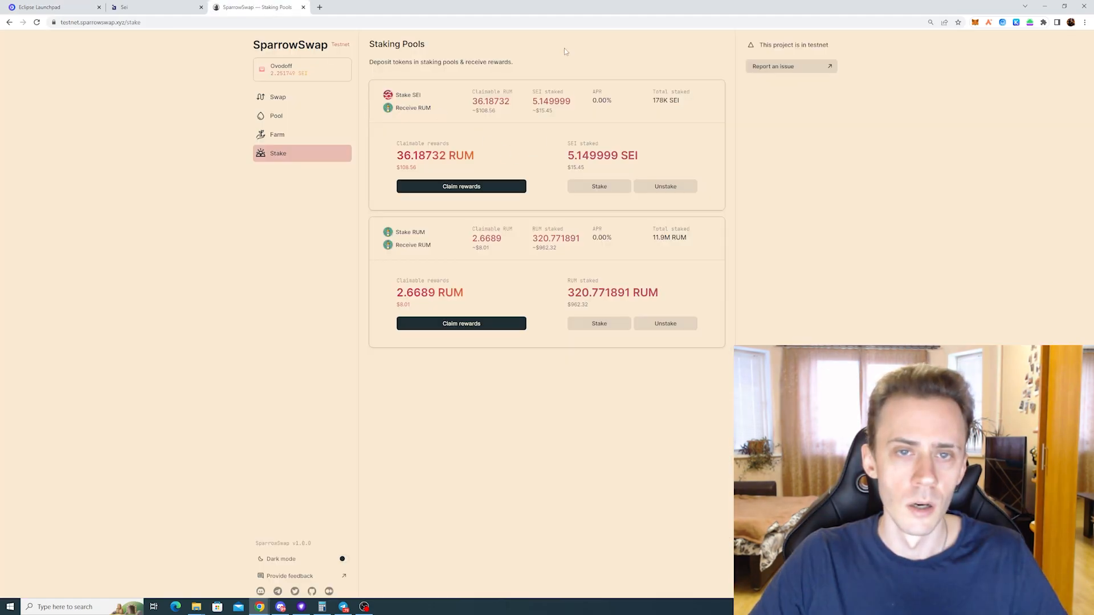
pyautogui.click(43, 8)
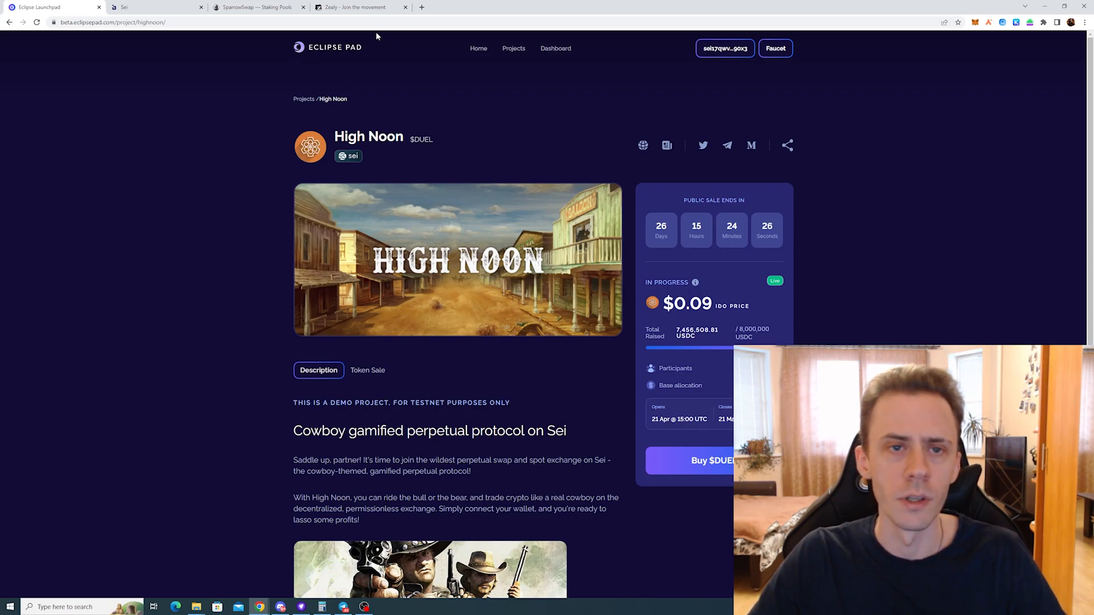
# Step: Review Eclipse Pad's quest board on Zealy, then go back to SparrowSwap
pyautogui.click(362, 7)
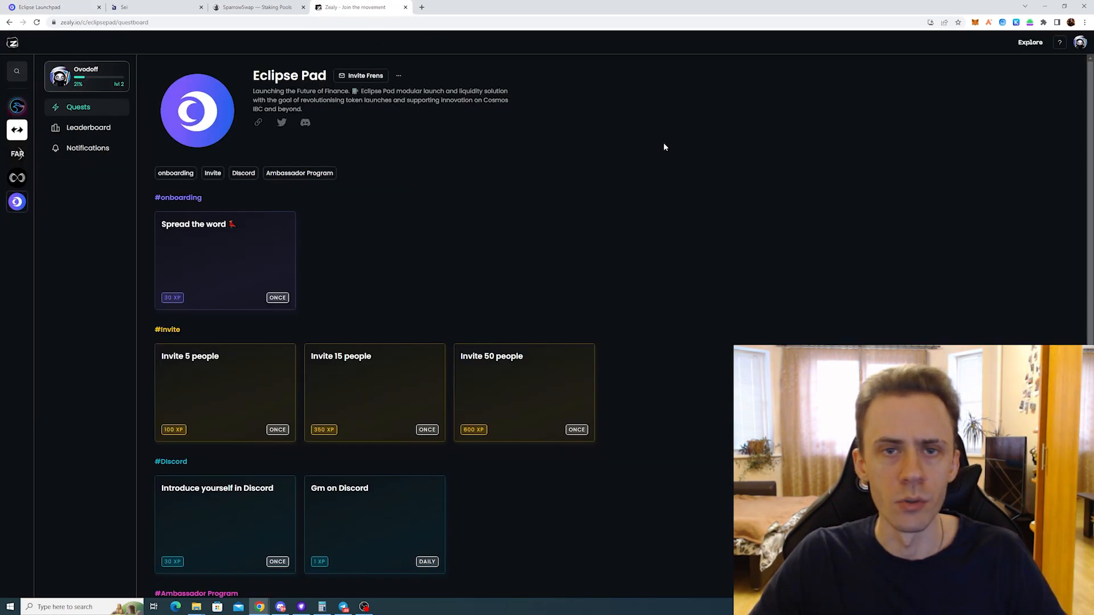
pyautogui.scroll(-3)
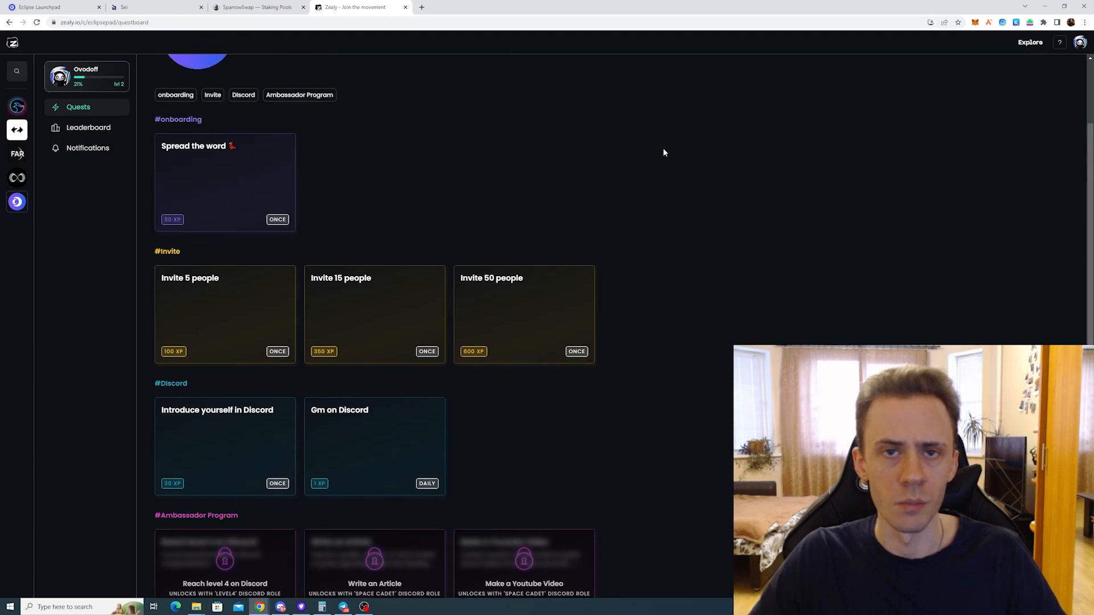
pyautogui.click(257, 7)
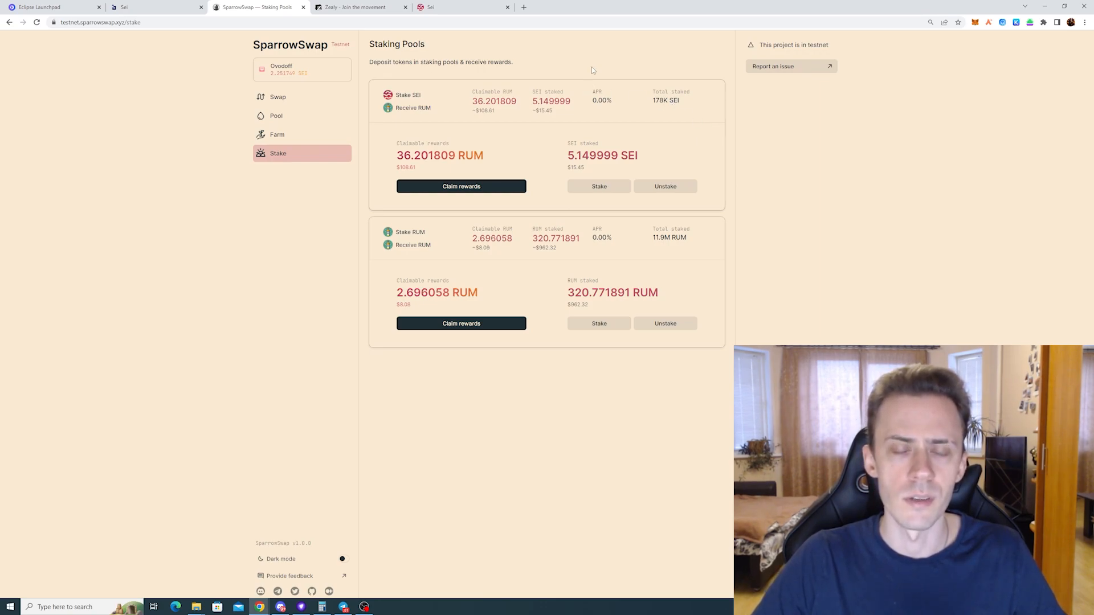
pyautogui.moveTo(579, 62)
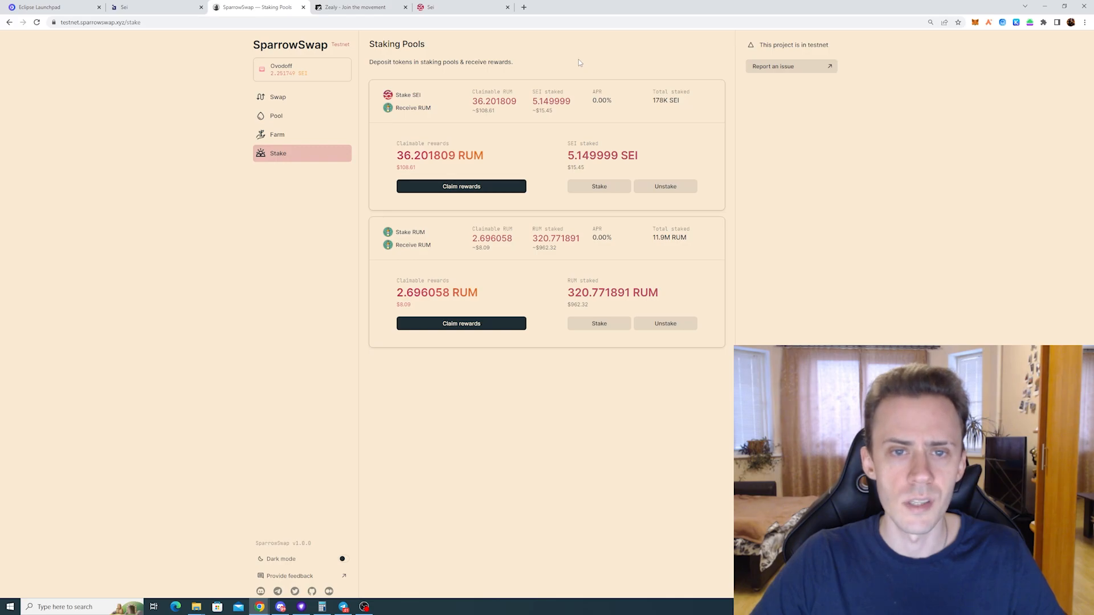
# Step: Show the SparrowSwap Swap page quoting 1 SEI for about 21,854 USDC
pyautogui.click(278, 96)
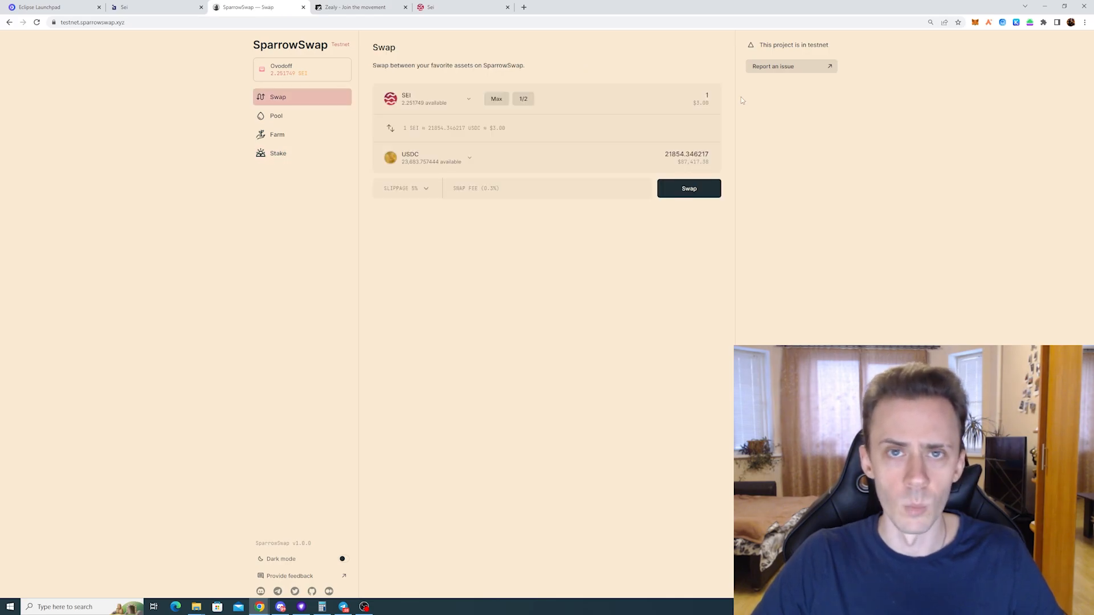
# Step: Bring back the High Noon sale page showing about 7.46M of 8M USDC raised
pyautogui.click(40, 9)
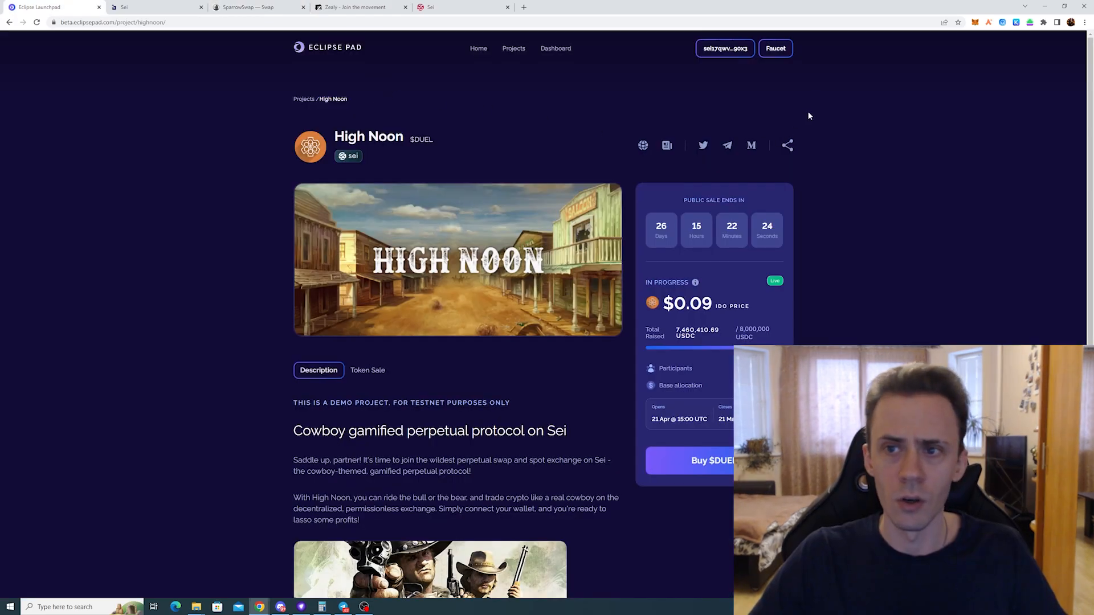
pyautogui.moveTo(802, 81)
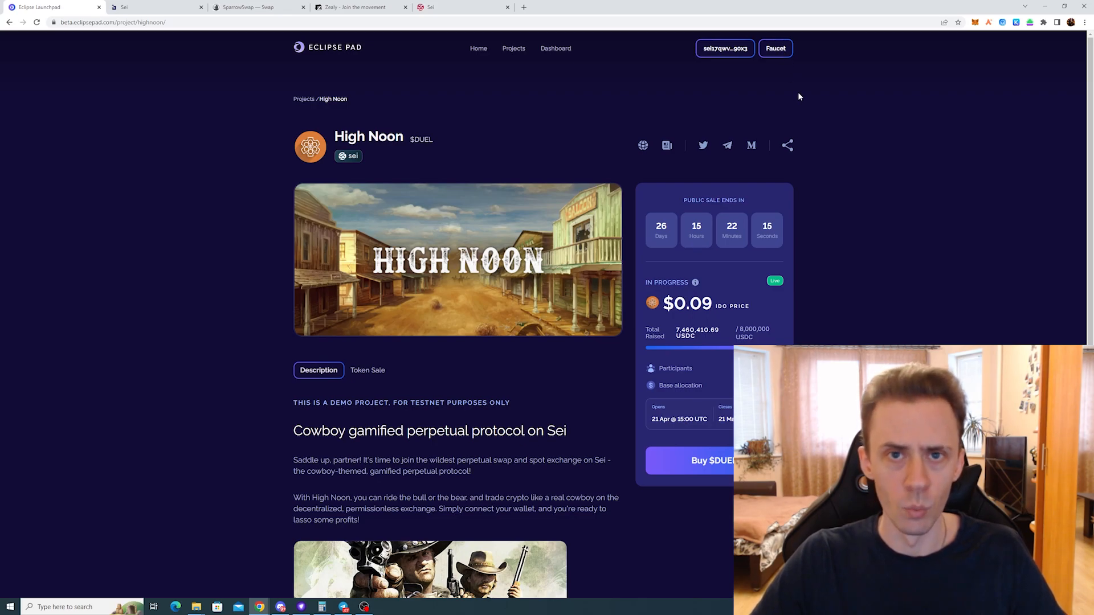
pyautogui.moveTo(795, 91)
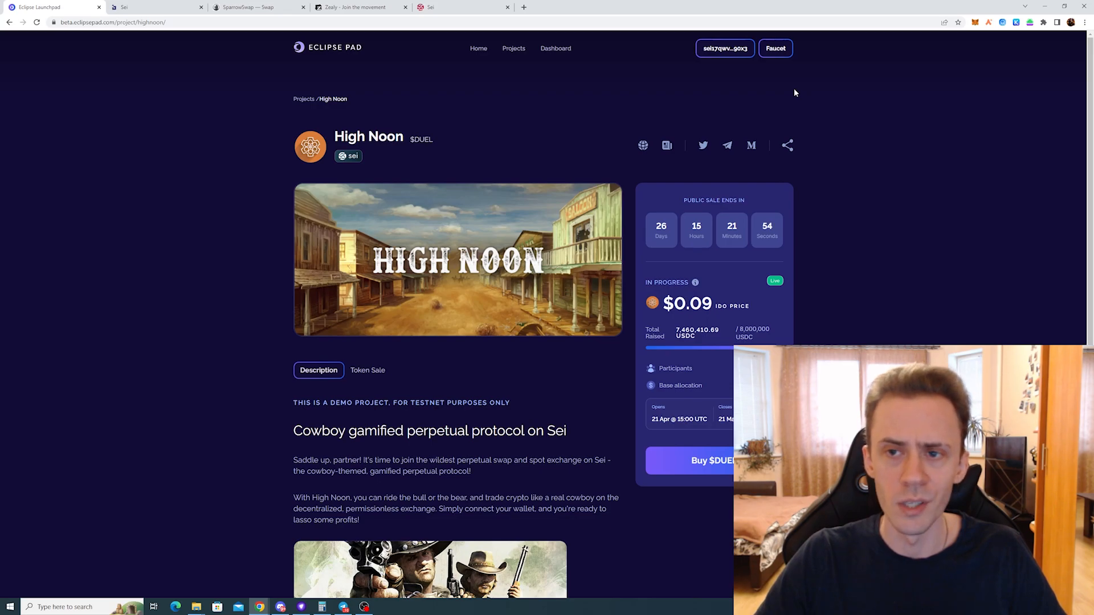
pyautogui.moveTo(973, 55)
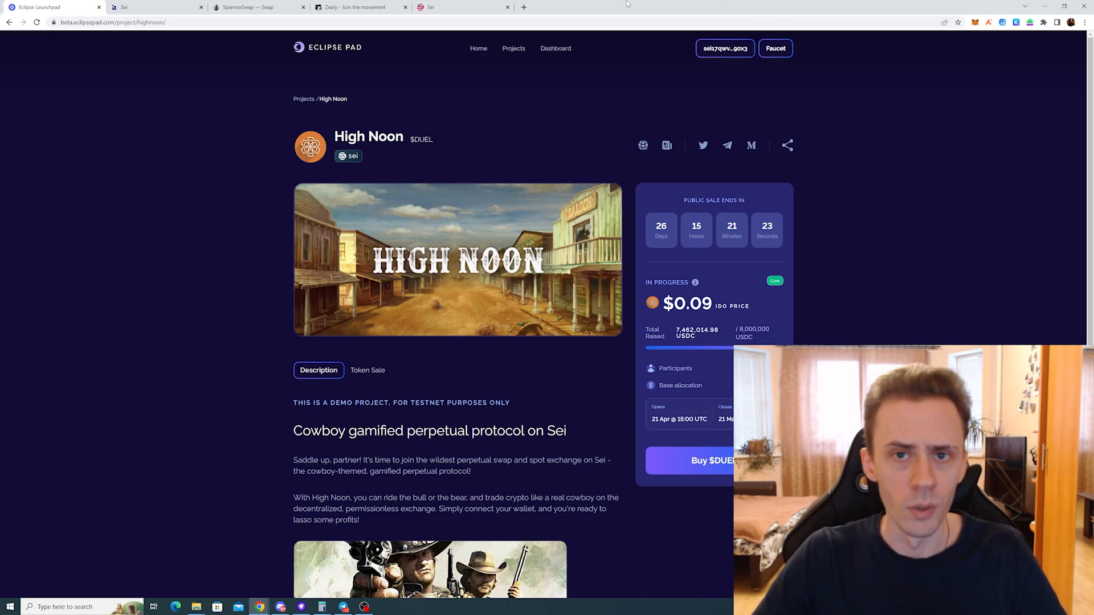
# Step: From the Sei Network site, bring up the Atlantic-2 faucet for SEI and UST2
pyautogui.click(446, 7)
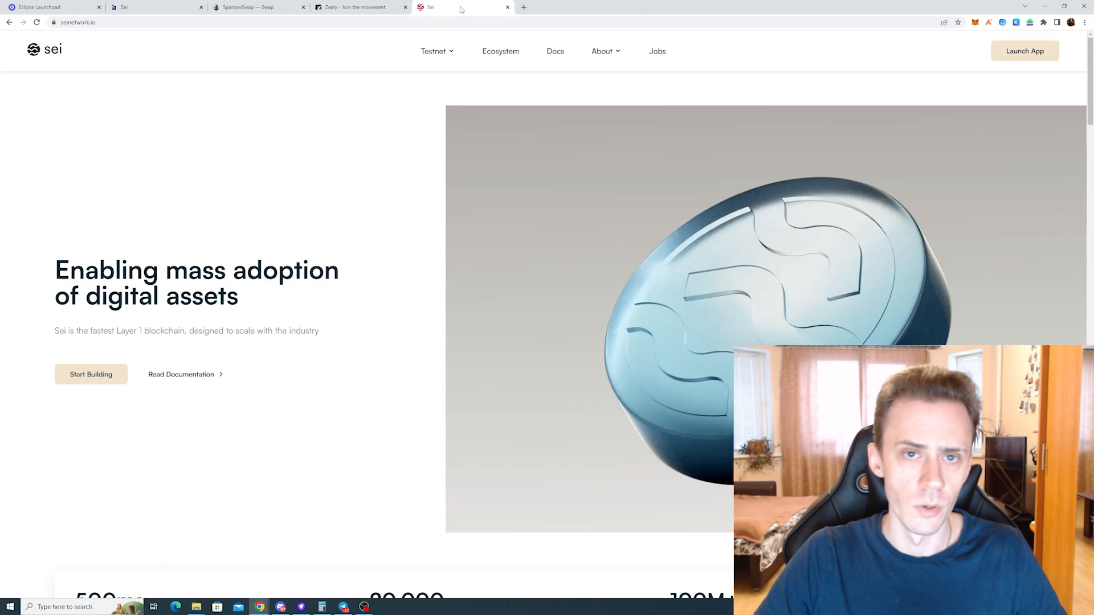
pyautogui.click(1024, 51)
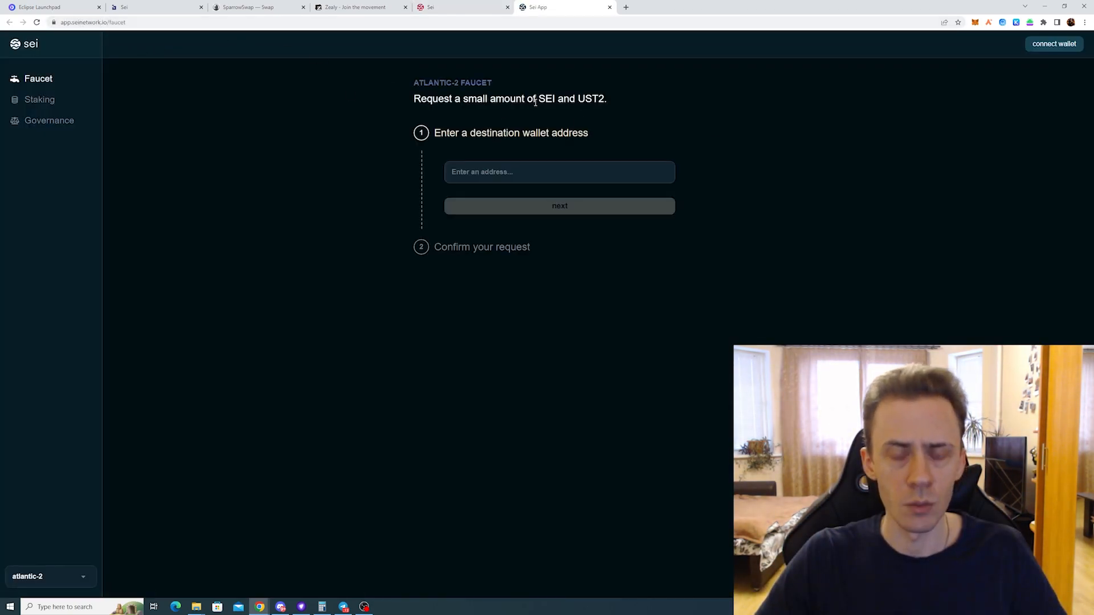
pyautogui.moveTo(753, 105)
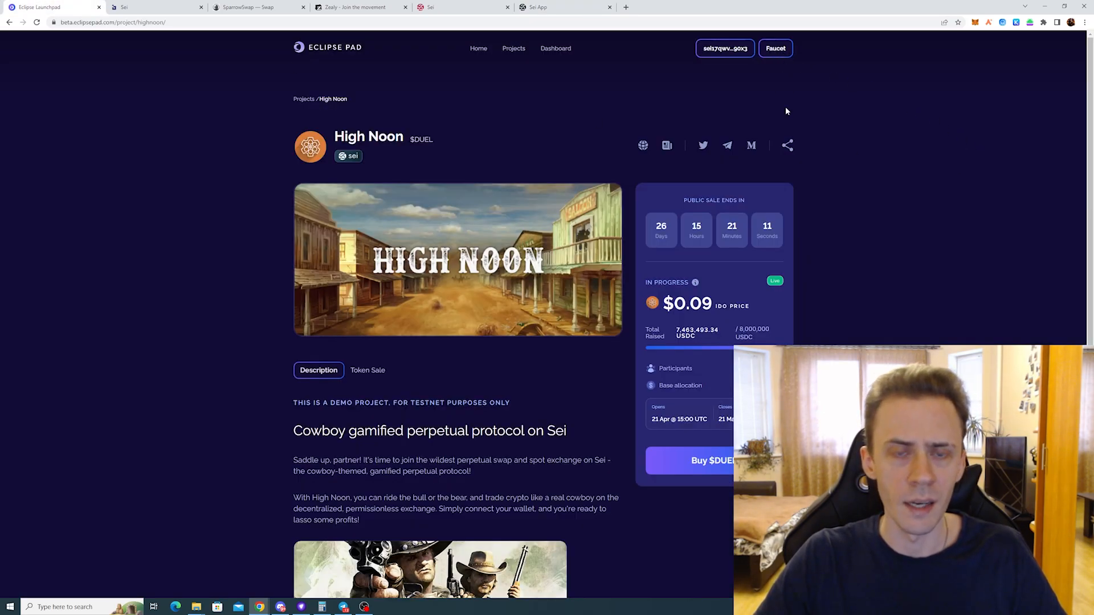
pyautogui.moveTo(898, 106)
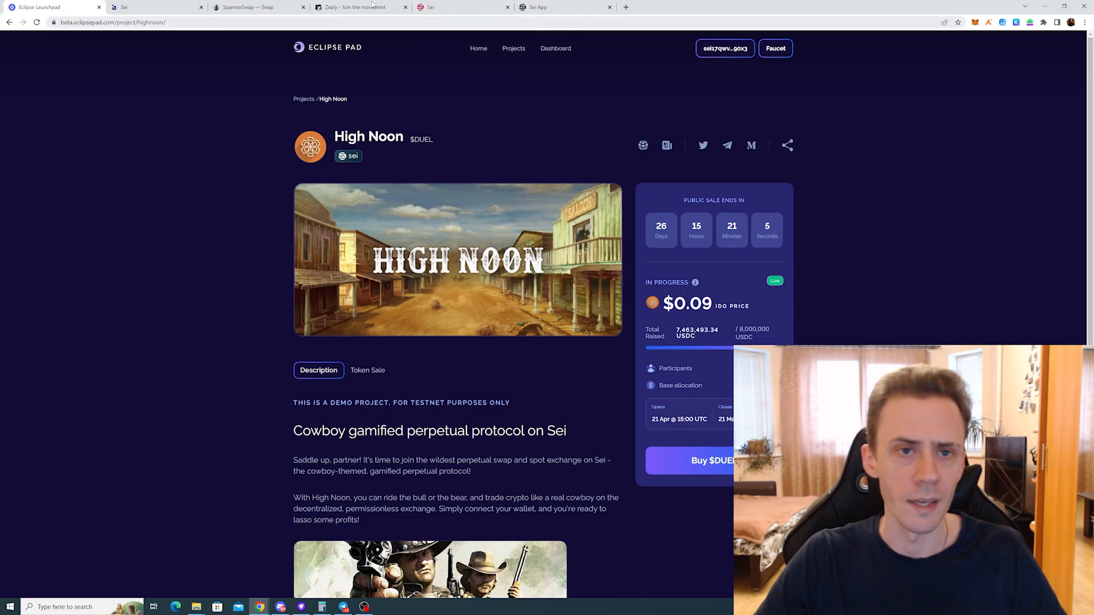
# Step: Quote 1000 ECLIP into SEI on SparrowSwap, about 0.203 SEI
pyautogui.click(259, 7)
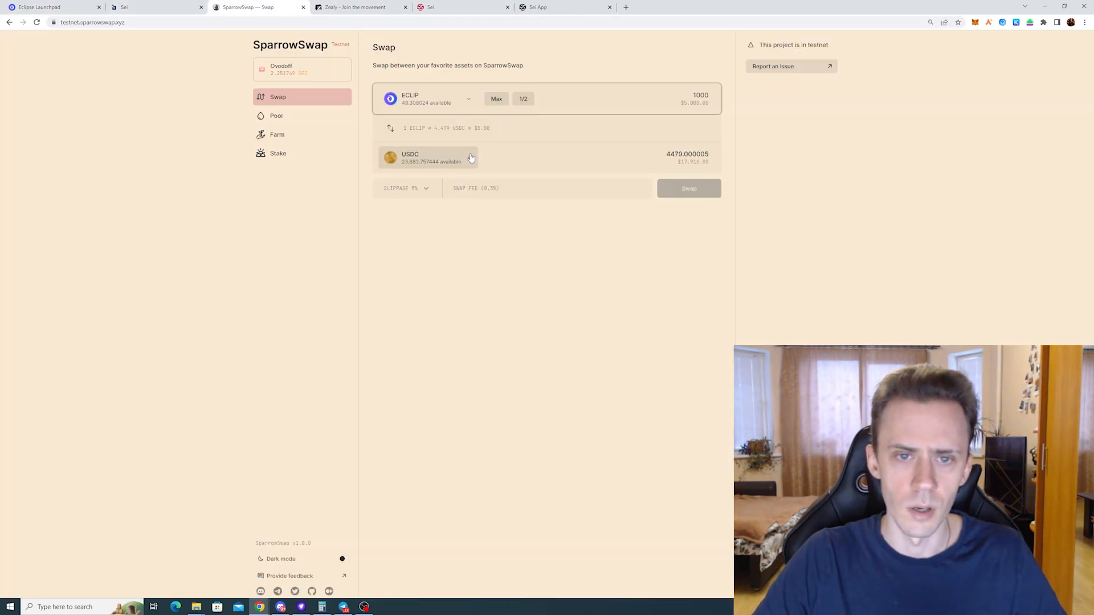
pyautogui.click(471, 158)
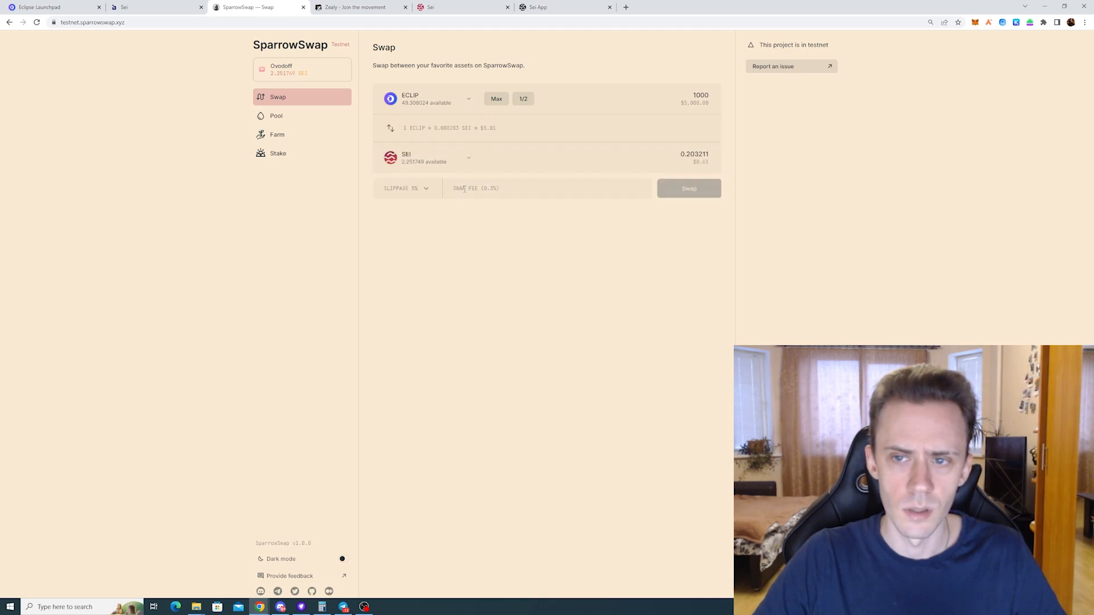
pyautogui.moveTo(877, 163)
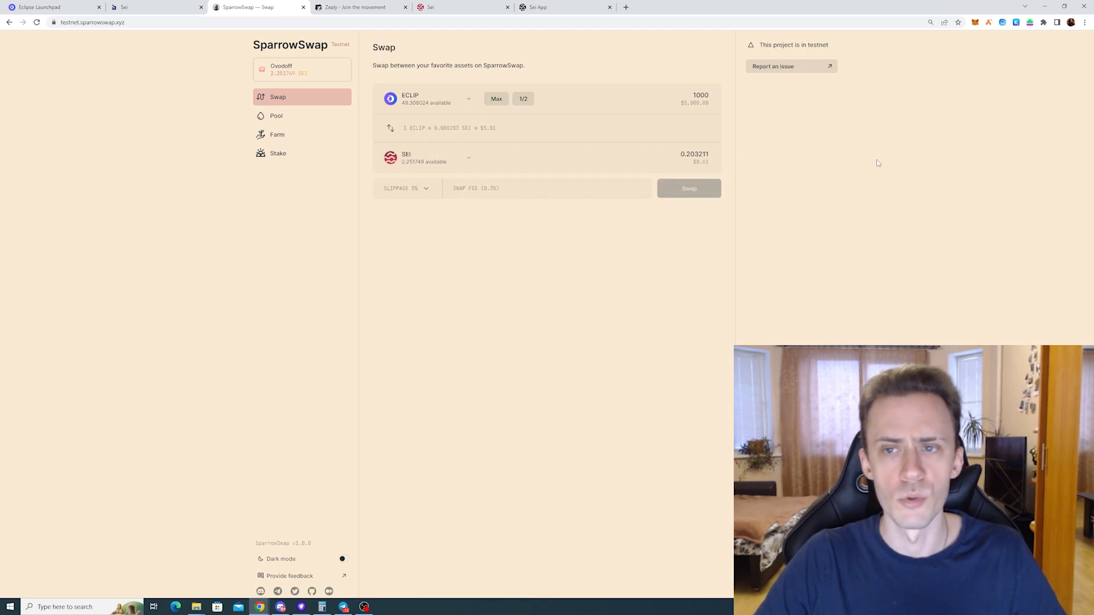
pyautogui.moveTo(843, 158)
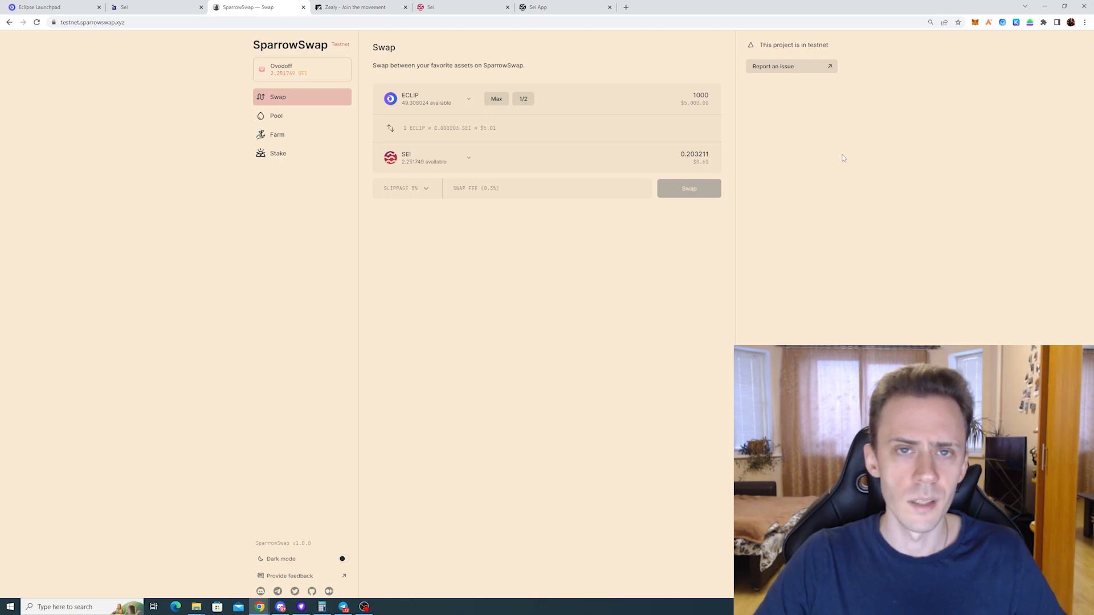